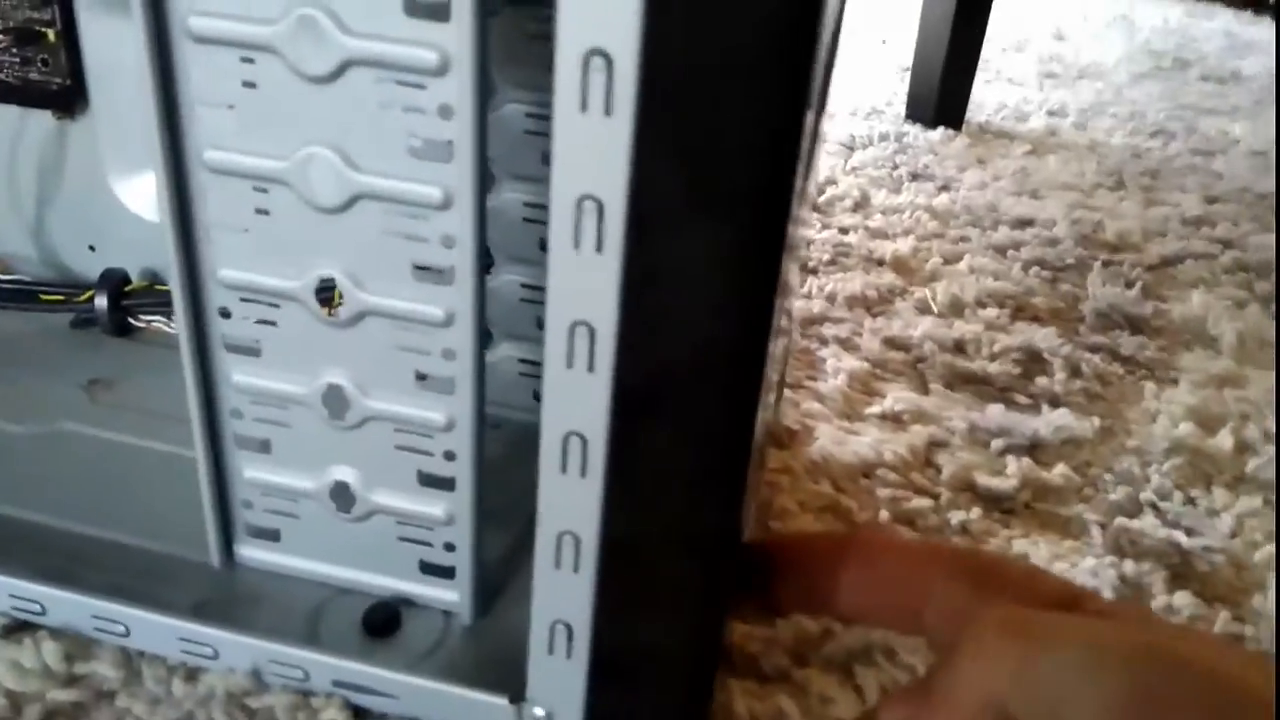
{"action": "mouse_move", "coordinate": [640, 360]}
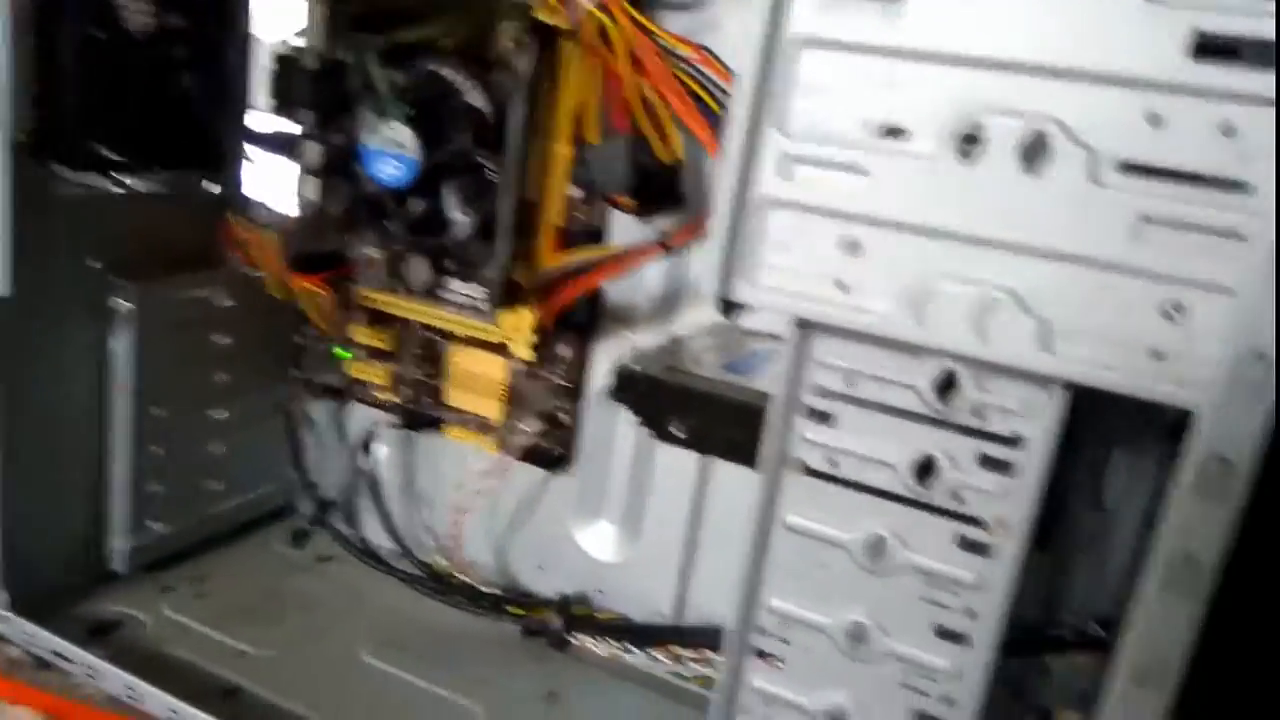